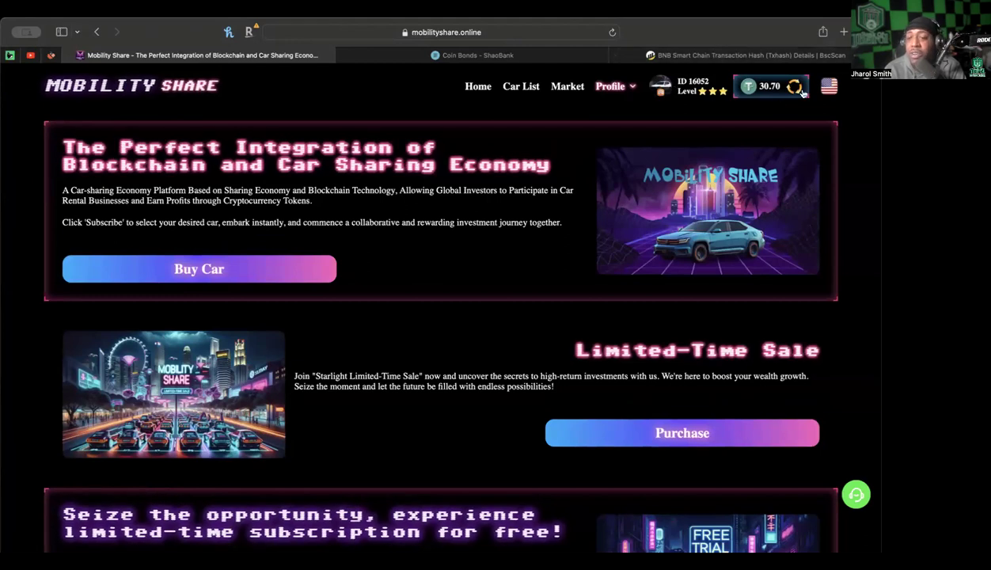
# - Scroll through Invitation & Awards team member counts, referral earnings and Tier 1 members
pyautogui.click(611, 87)
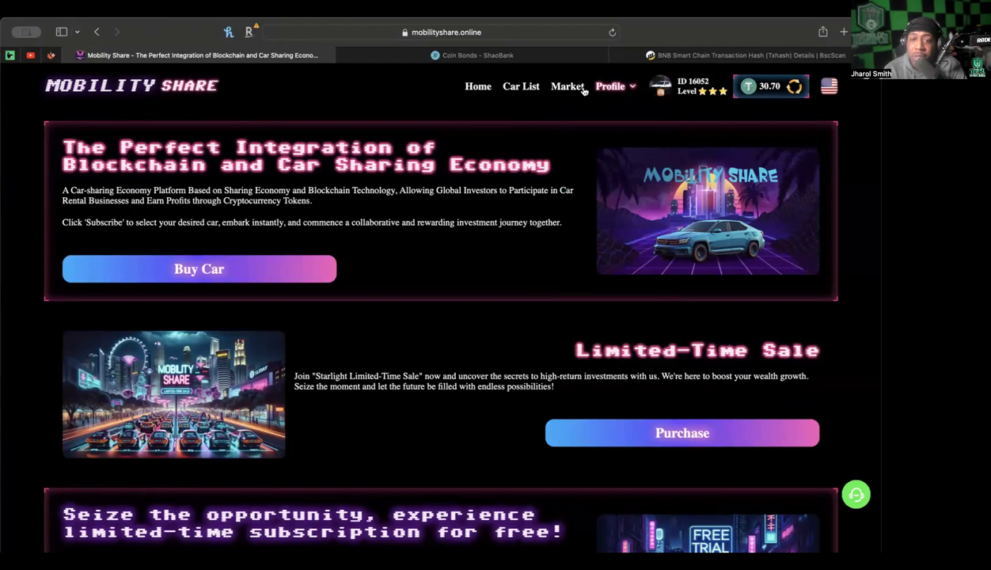
pyautogui.scroll(-3)
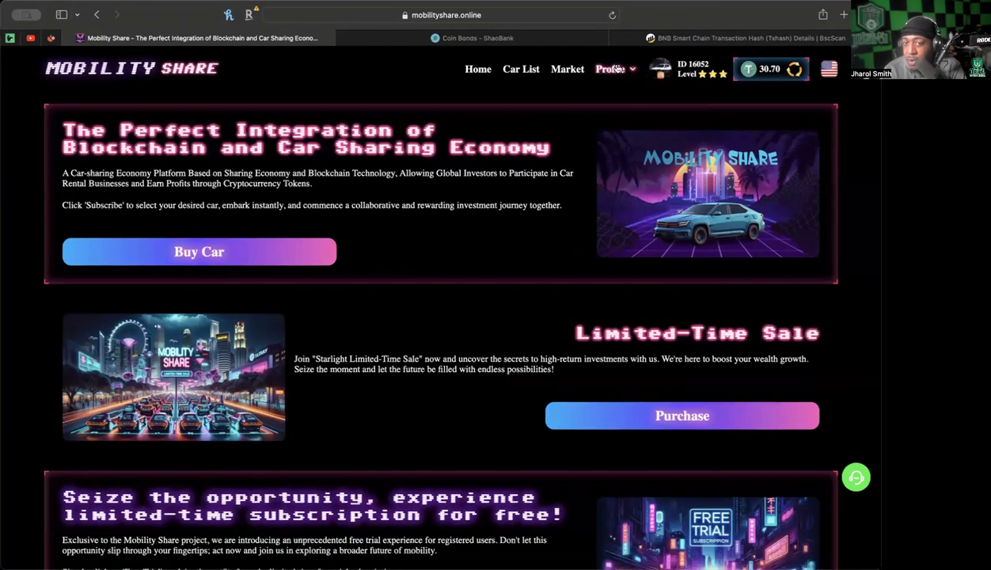
pyautogui.moveTo(630, 220)
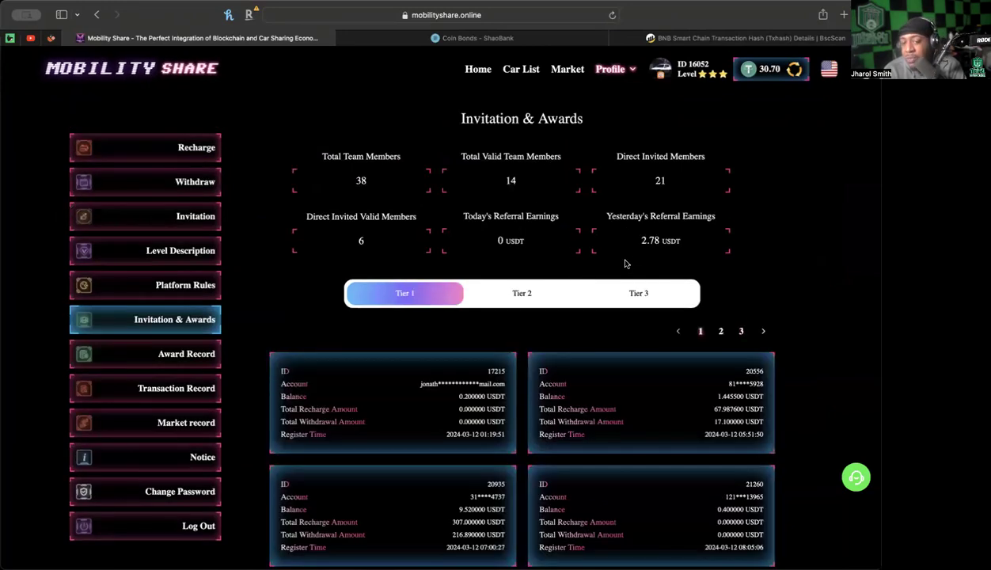
pyautogui.moveTo(650, 244)
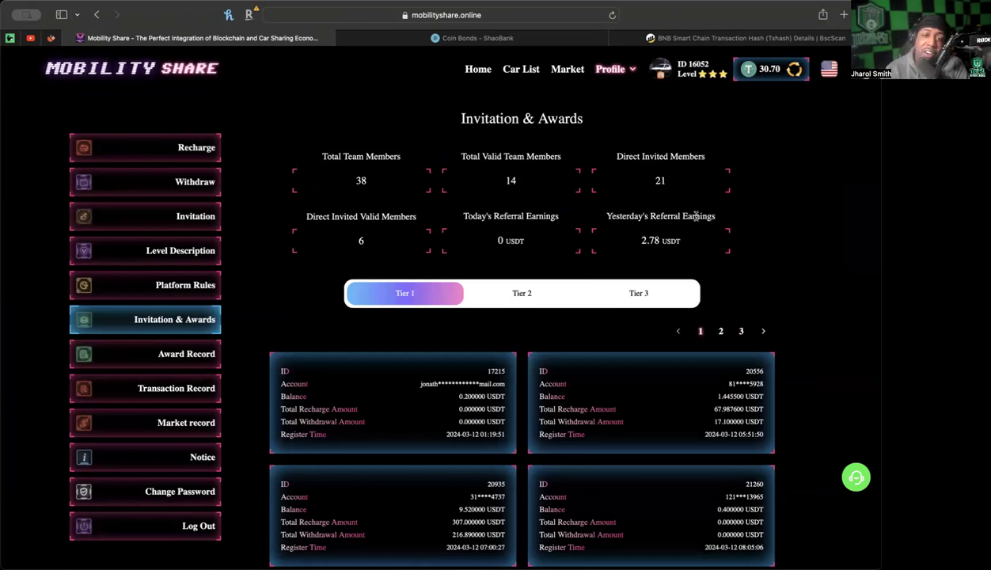
pyautogui.moveTo(485, 157)
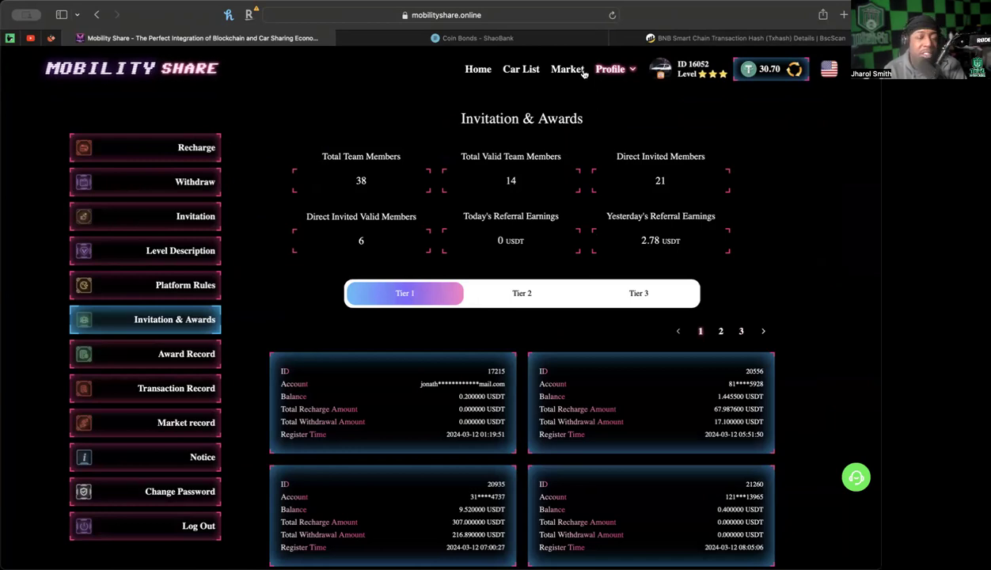
pyautogui.moveTo(154, 234)
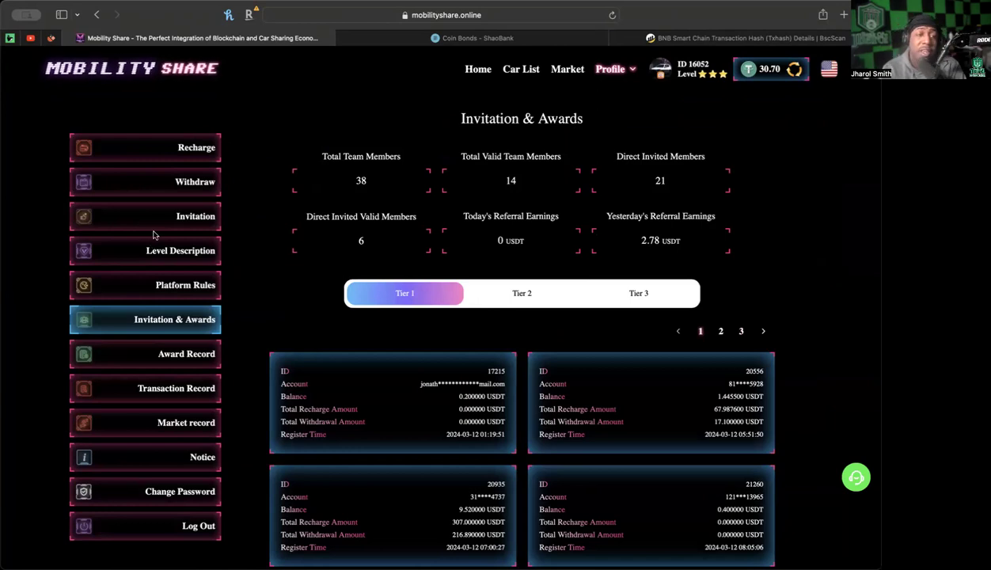
pyautogui.moveTo(261, 201)
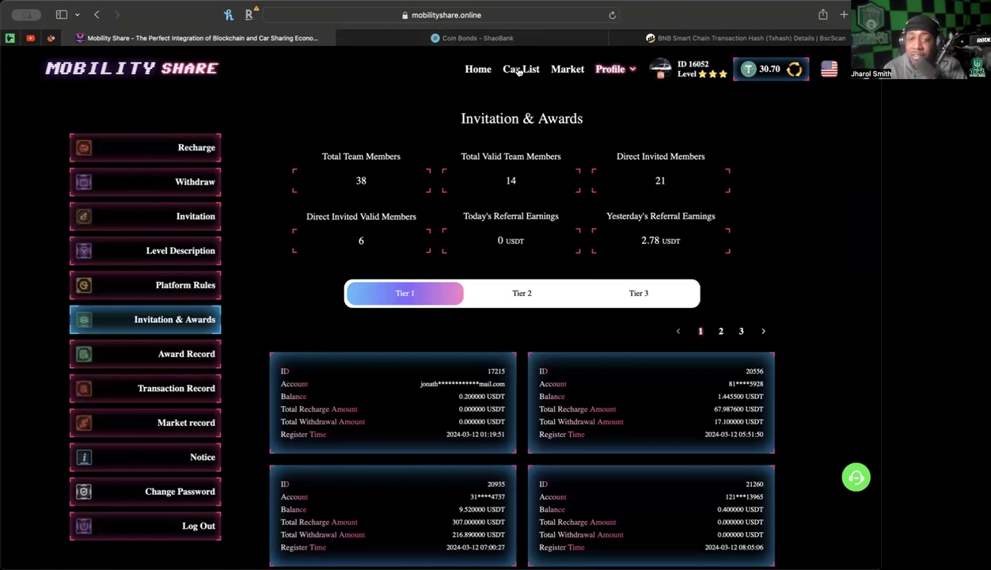
# - In Car List, rent out cars #5003, #5002 and #5000
pyautogui.click(521, 68)
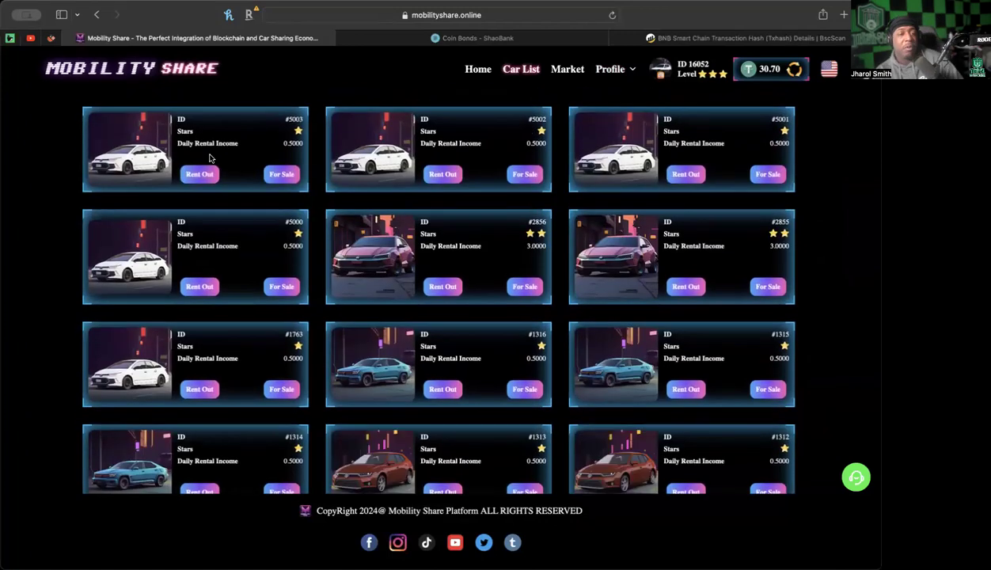
pyautogui.moveTo(209, 155)
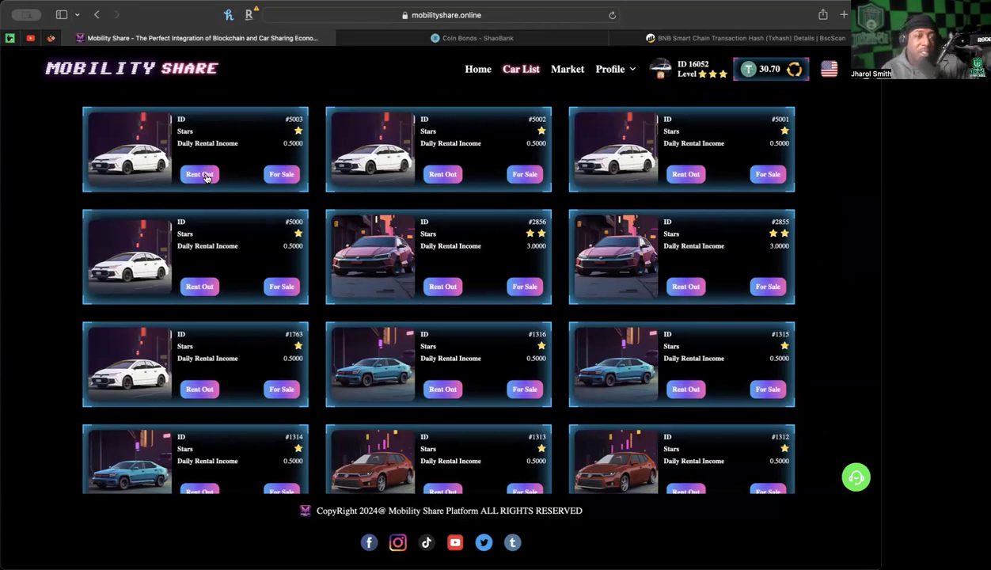
pyautogui.click(199, 174)
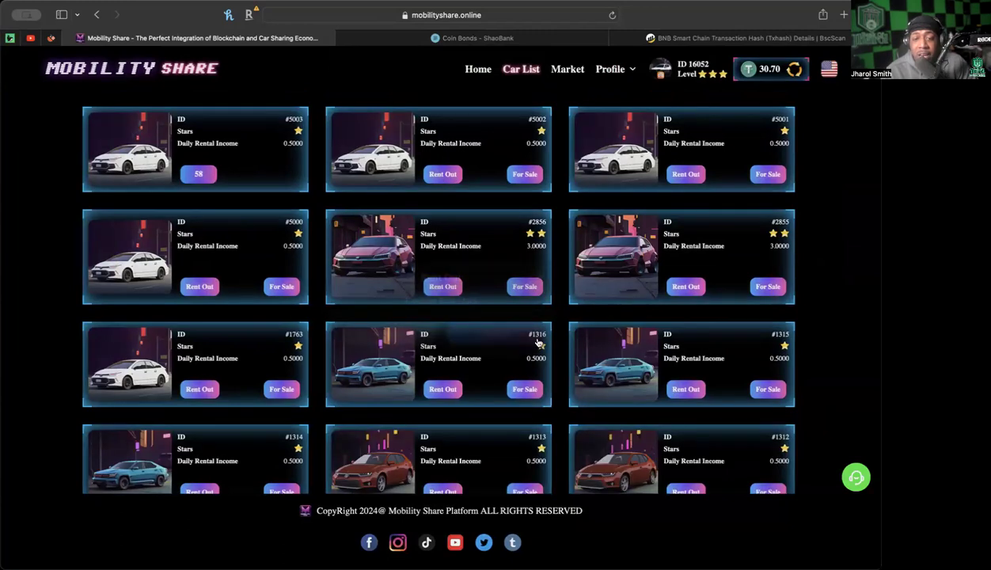
pyautogui.click(443, 174)
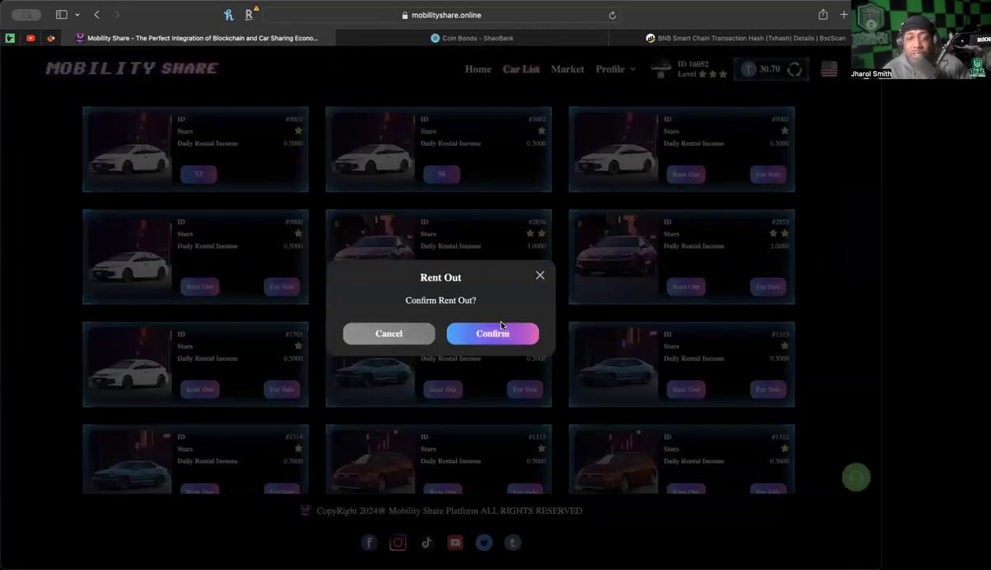
pyautogui.click(492, 333)
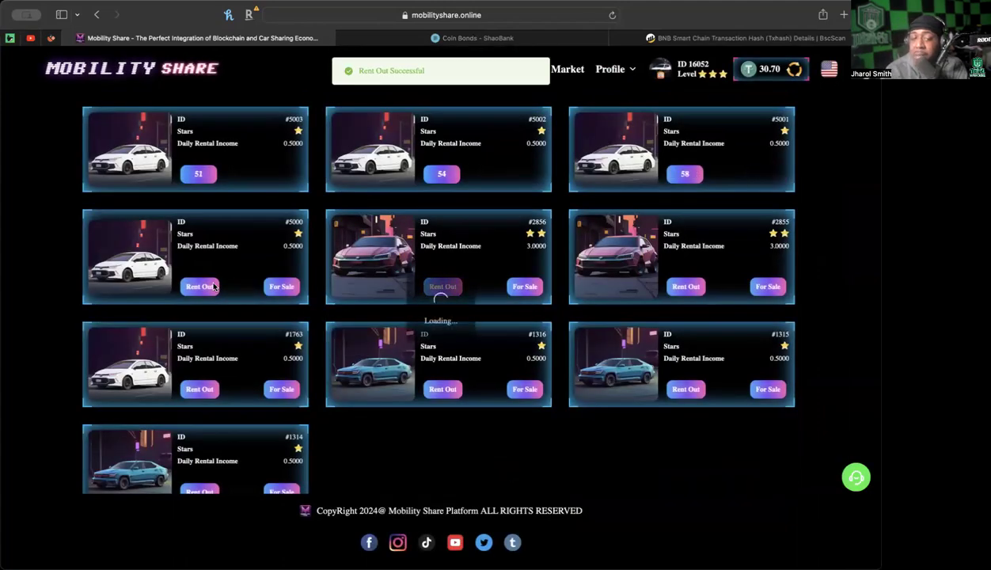
pyautogui.click(443, 286)
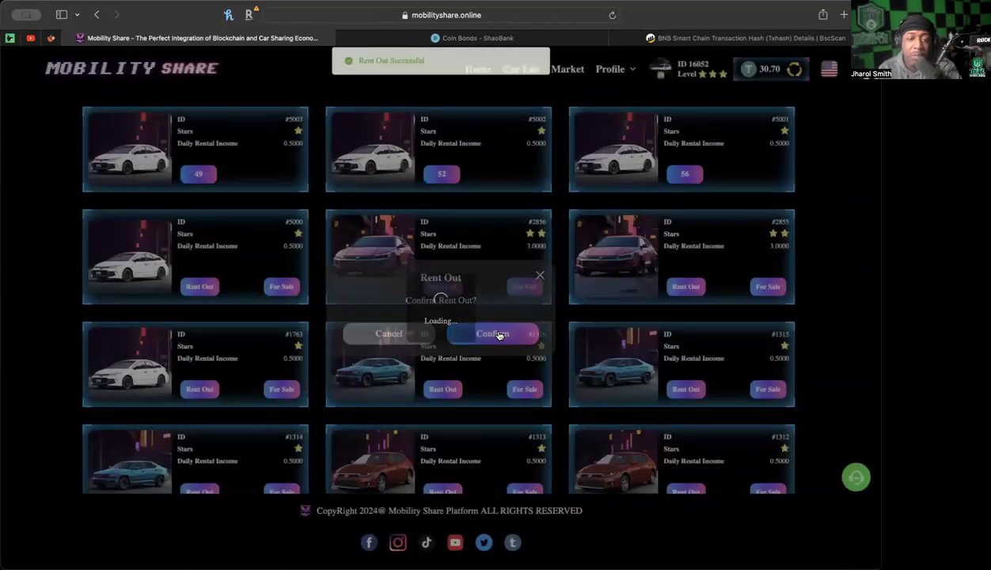
pyautogui.click(493, 333)
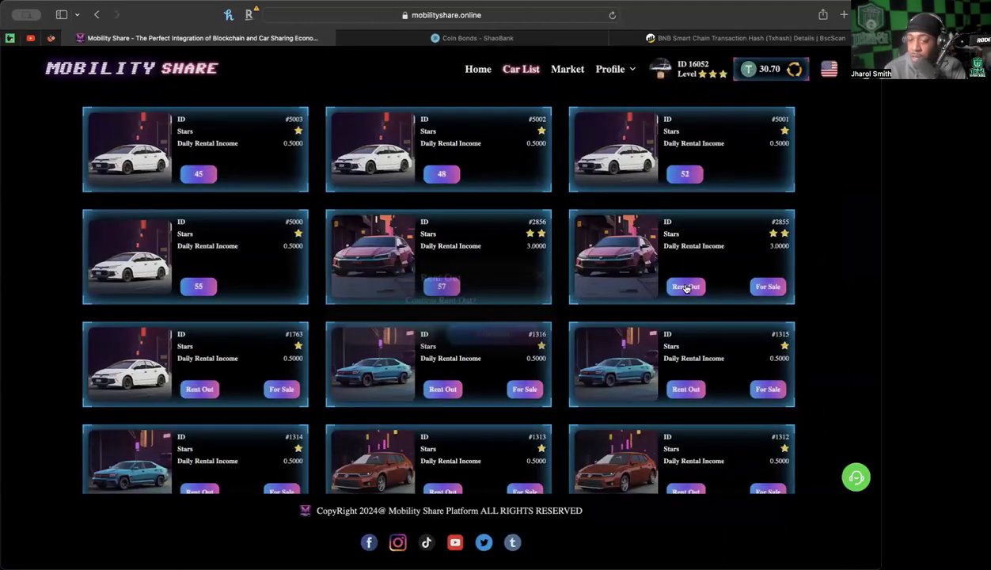
# - Rent out the remaining cars #2855, #1763, #1313 and #1312
pyautogui.click(685, 287)
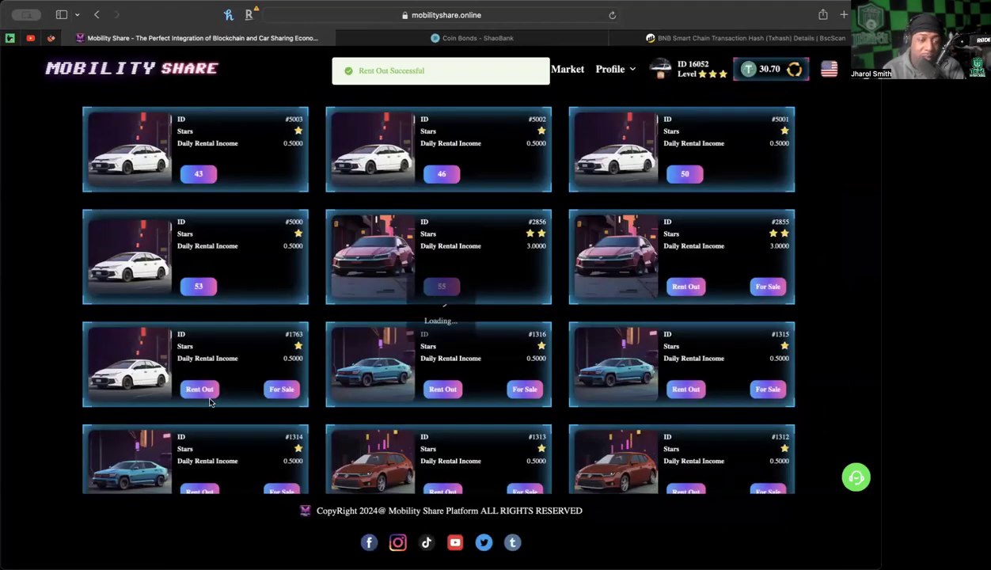
pyautogui.click(200, 354)
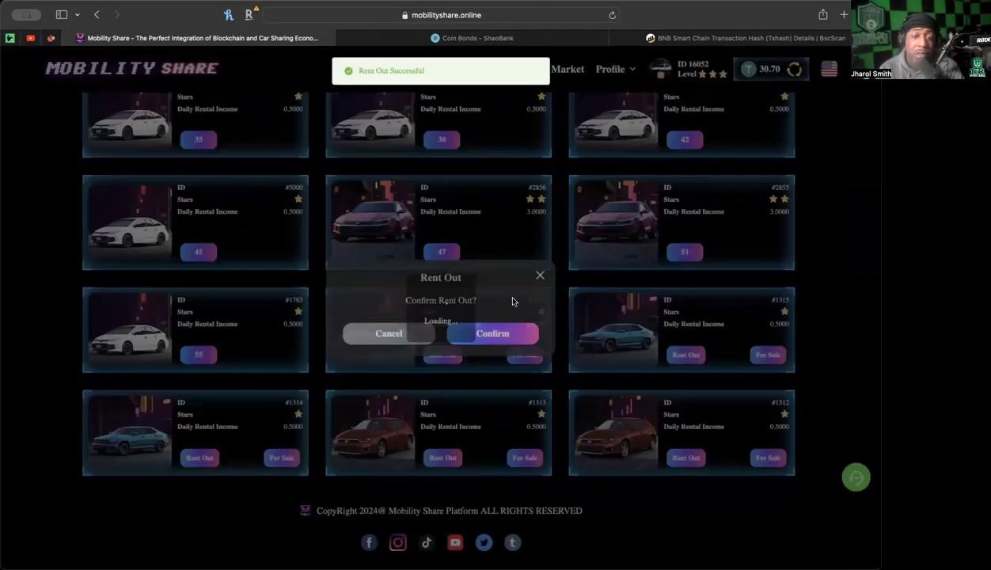
pyautogui.click(493, 333)
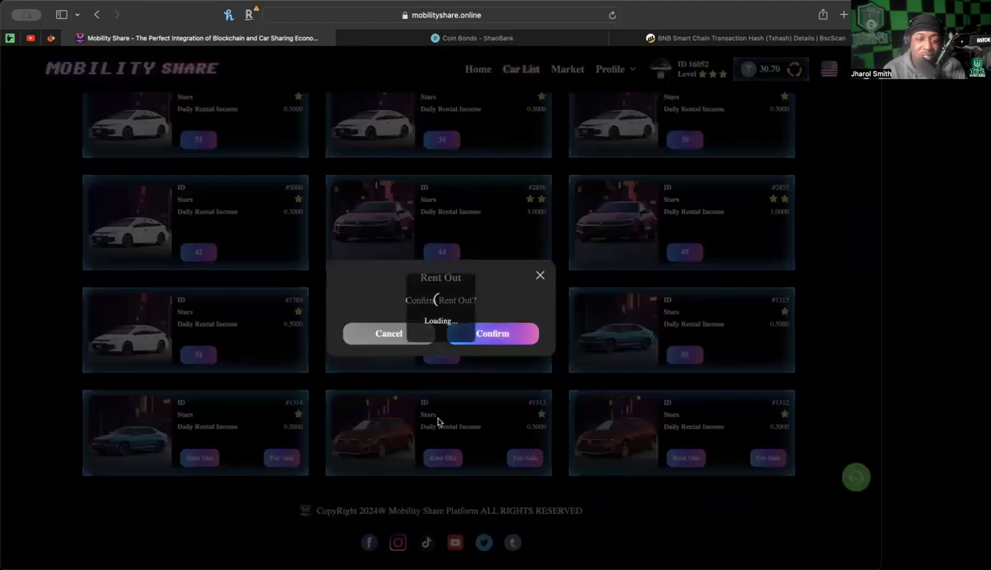
pyautogui.click(493, 333)
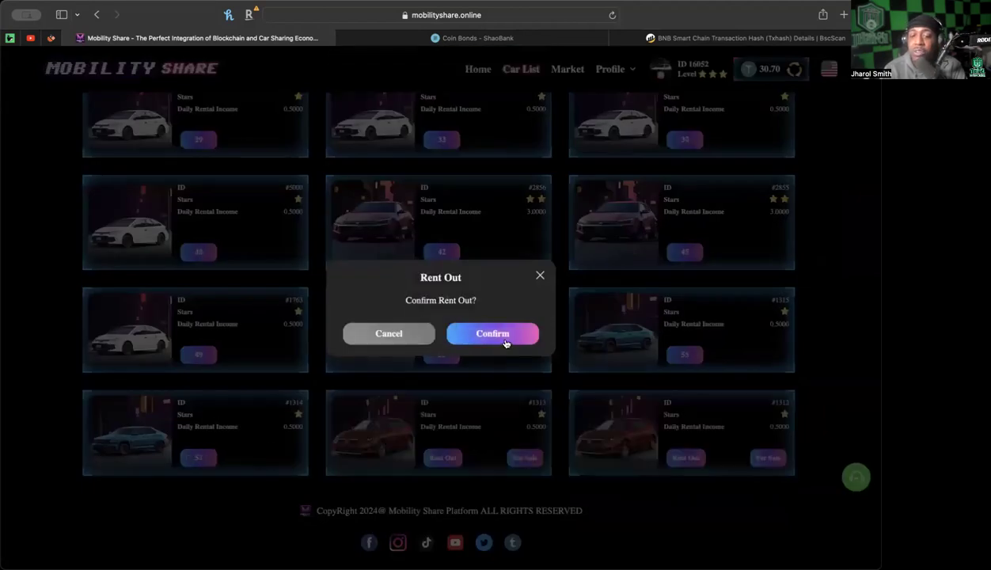
pyautogui.click(493, 333)
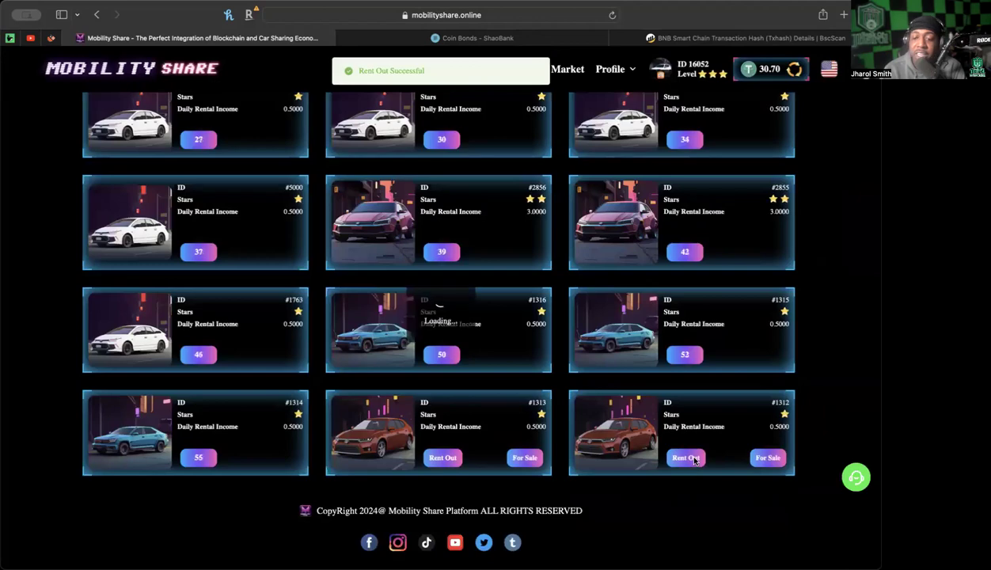
pyautogui.click(685, 458)
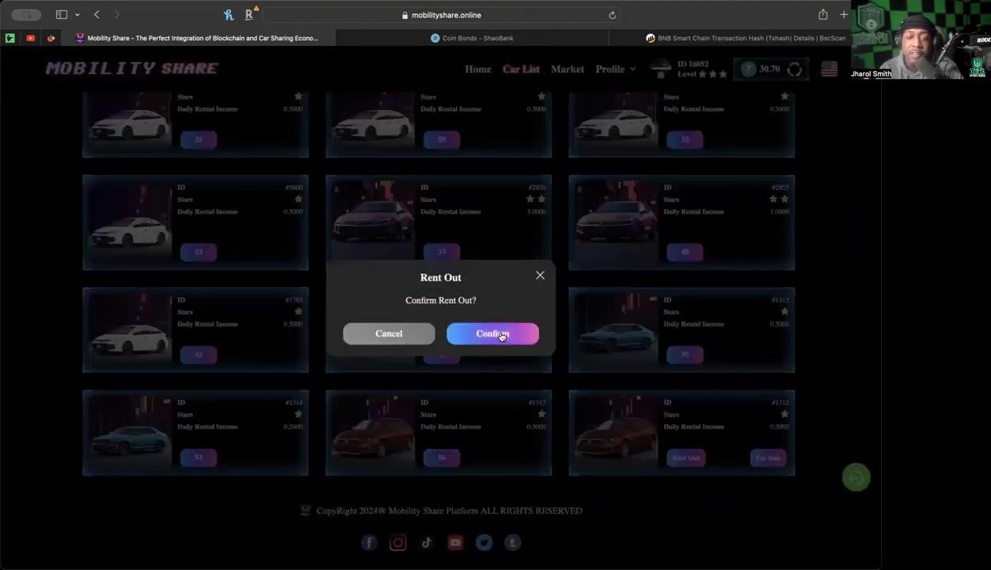
pyautogui.click(492, 333)
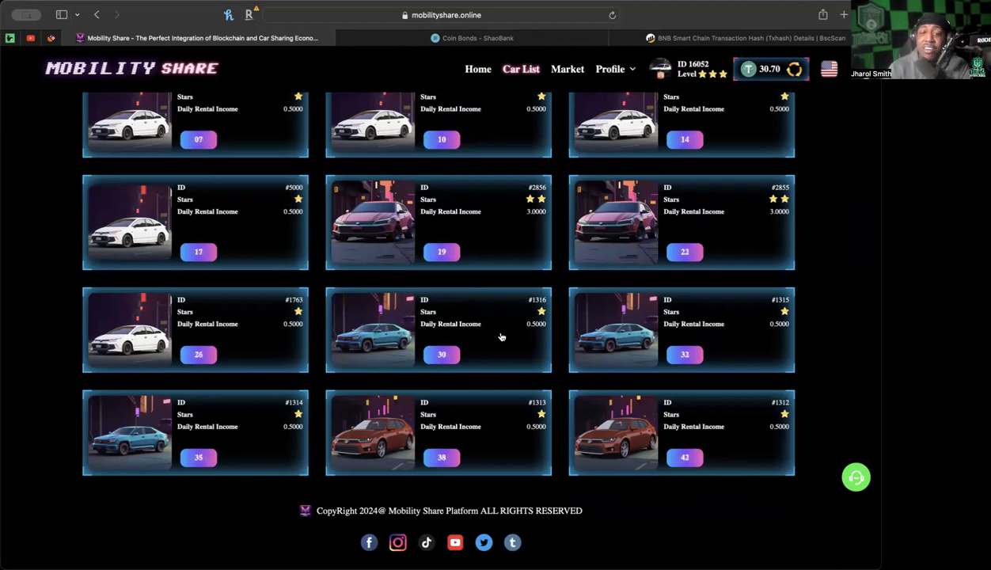
pyautogui.scroll(-3)
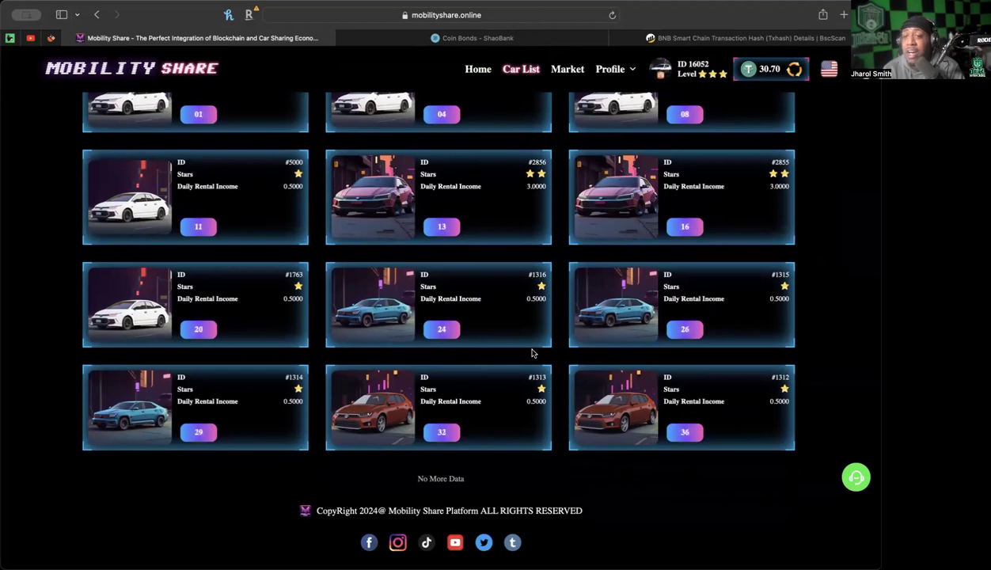
# - Collect rental income for cars #5003, #5002, #5001, #5000 and #2856
pyautogui.scroll(3)
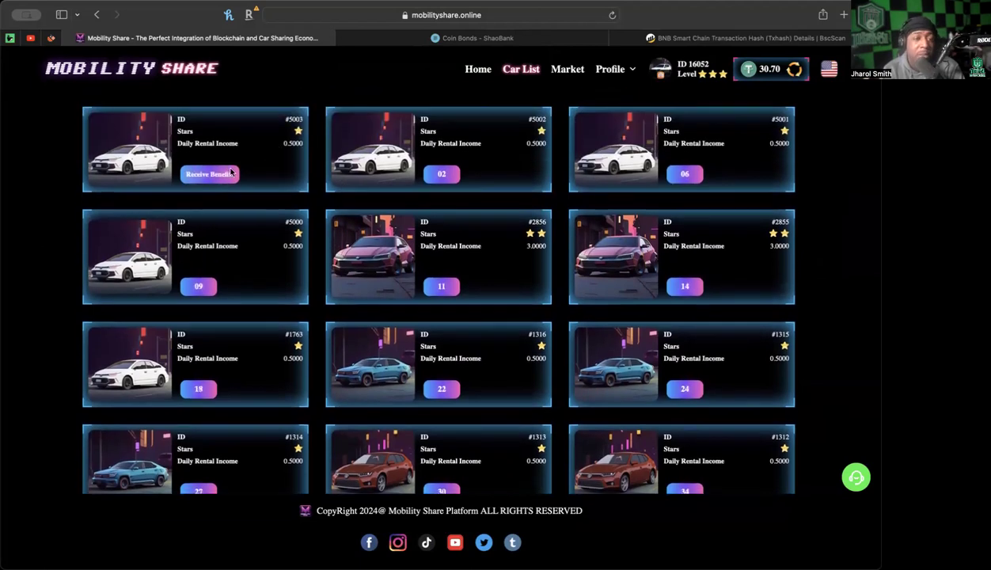
pyautogui.click(210, 174)
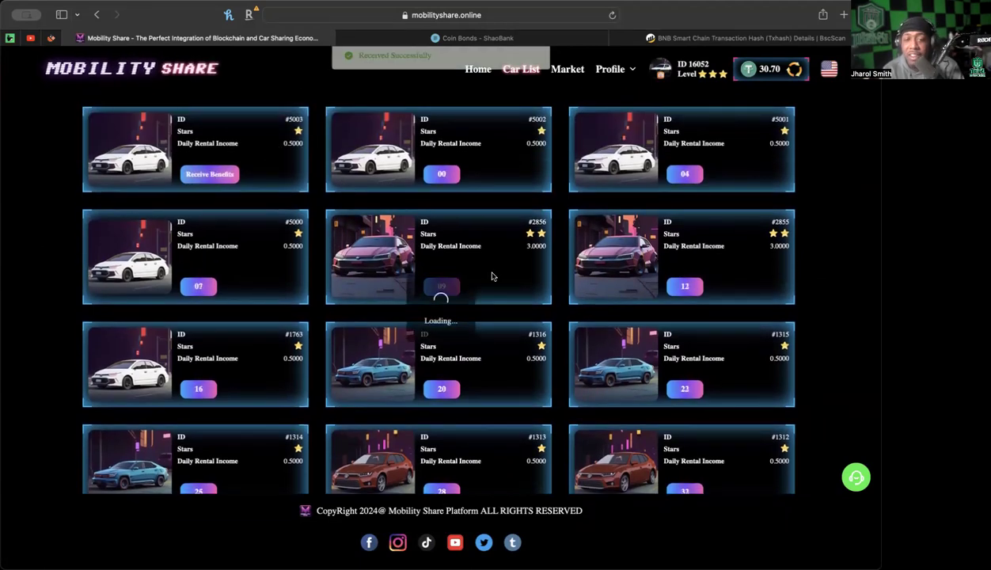
pyautogui.click(442, 174)
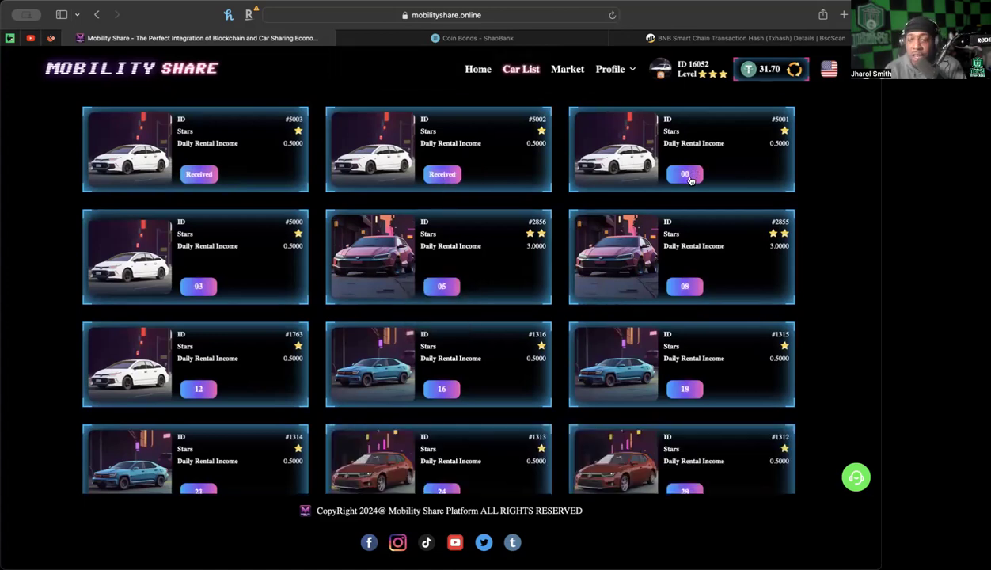
pyautogui.click(685, 175)
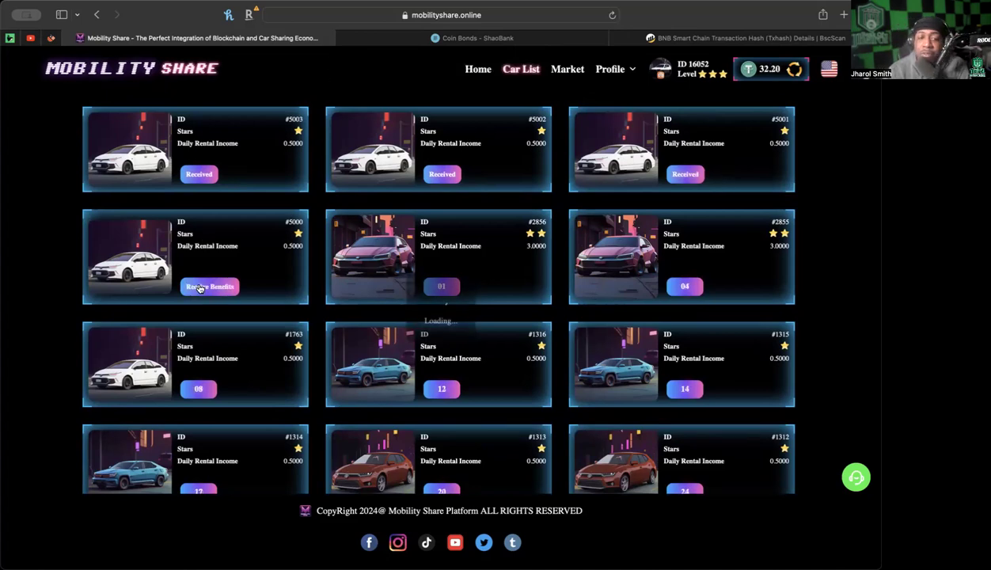
pyautogui.click(210, 286)
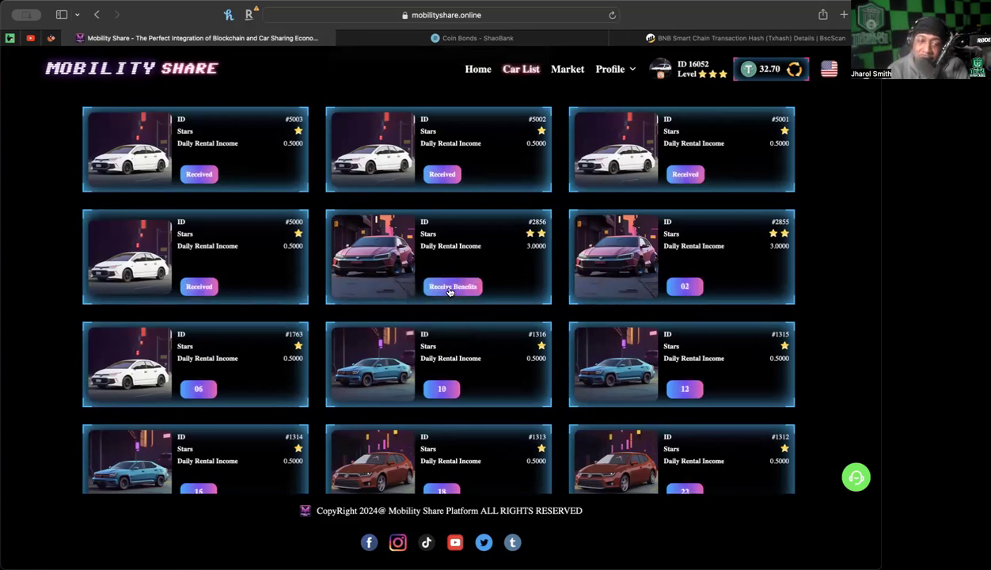
pyautogui.click(452, 286)
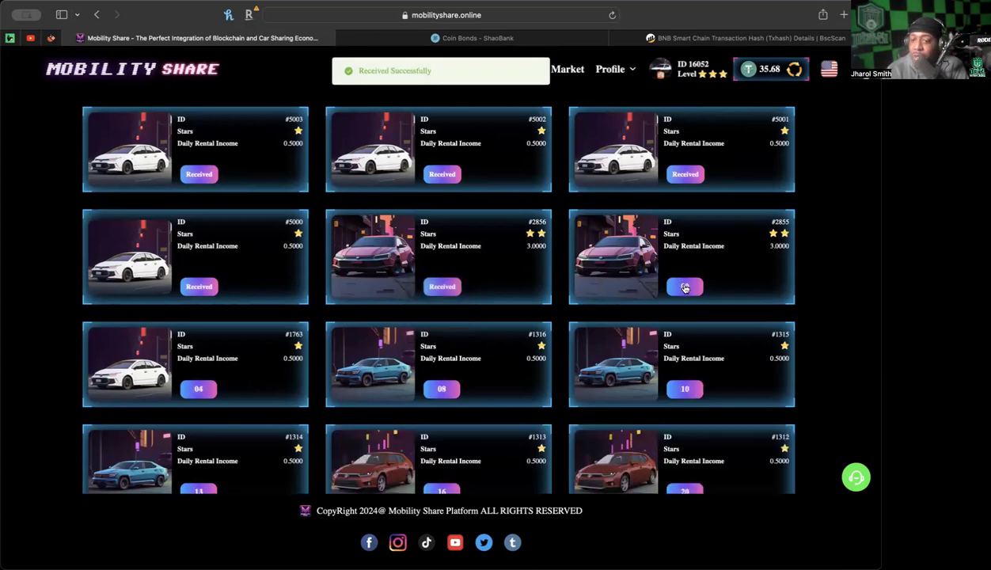
pyautogui.click(686, 286)
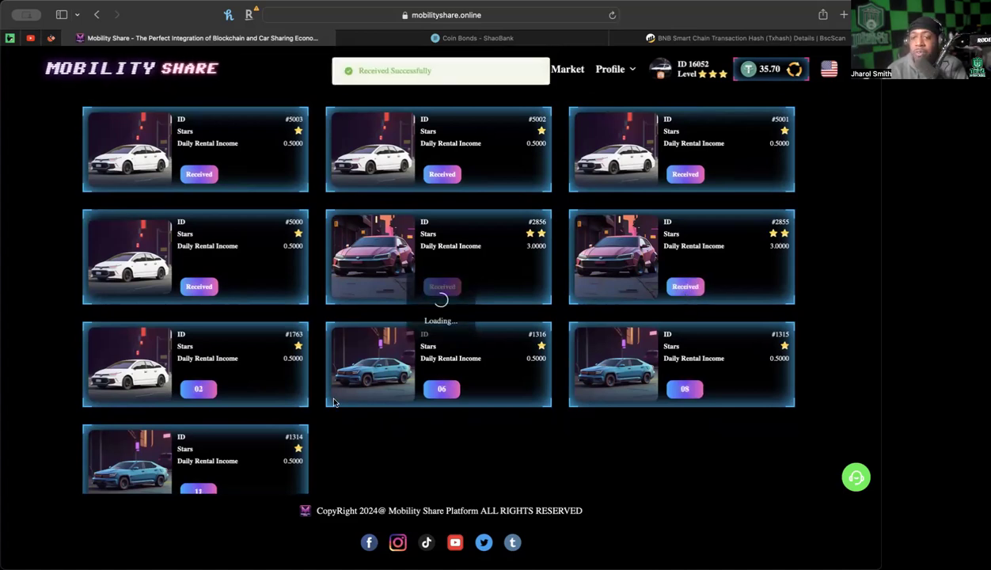
# - Collect income for cars #1763, #1315, #1314, #1313 and #1312, reaching 41.70 USDT
pyautogui.scroll(-3)
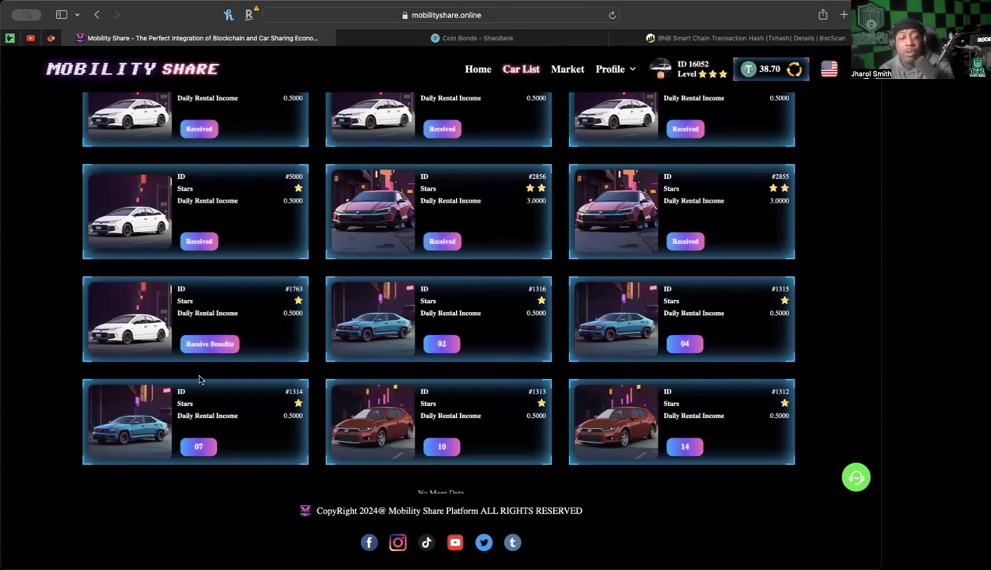
pyautogui.click(209, 344)
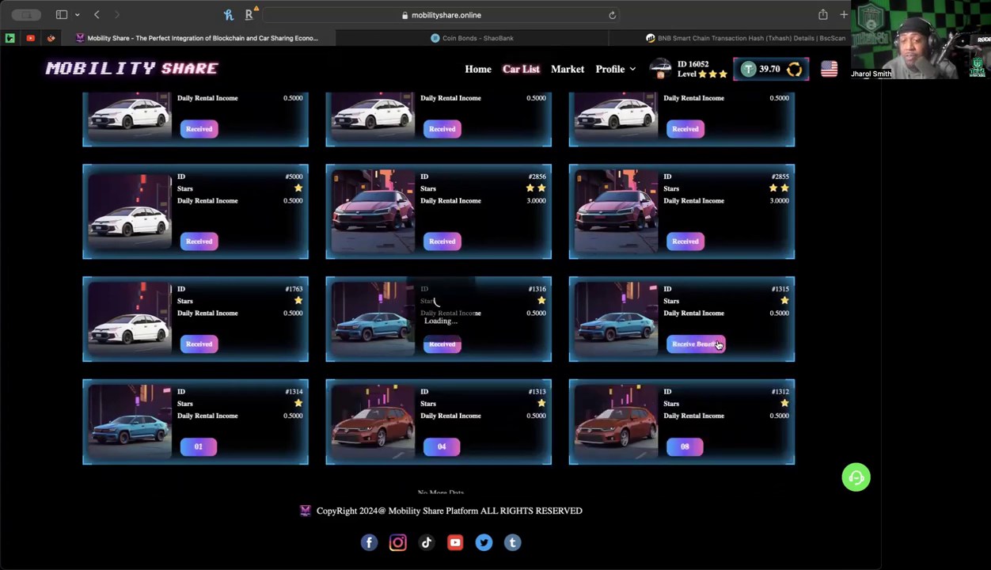
pyautogui.click(695, 343)
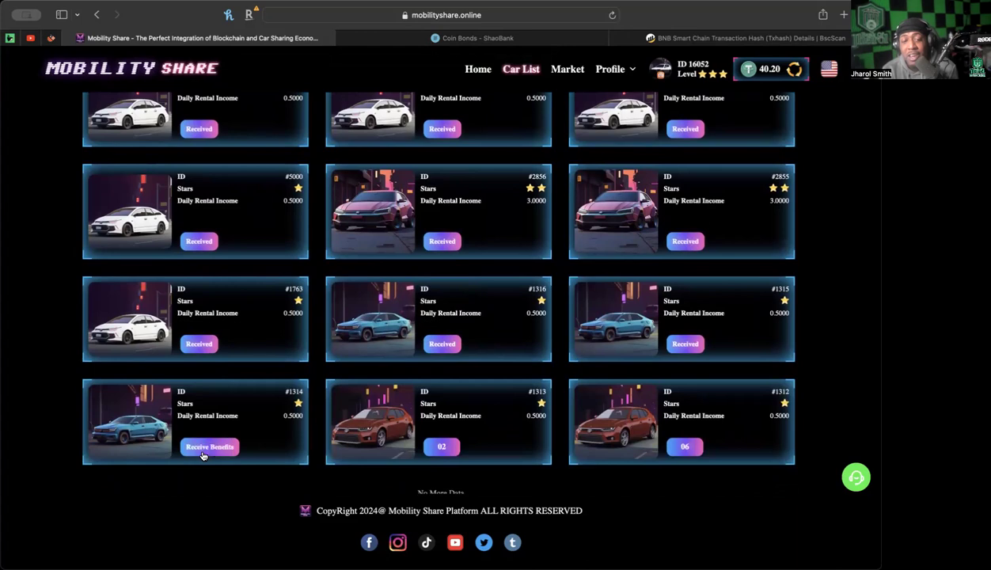
pyautogui.click(209, 446)
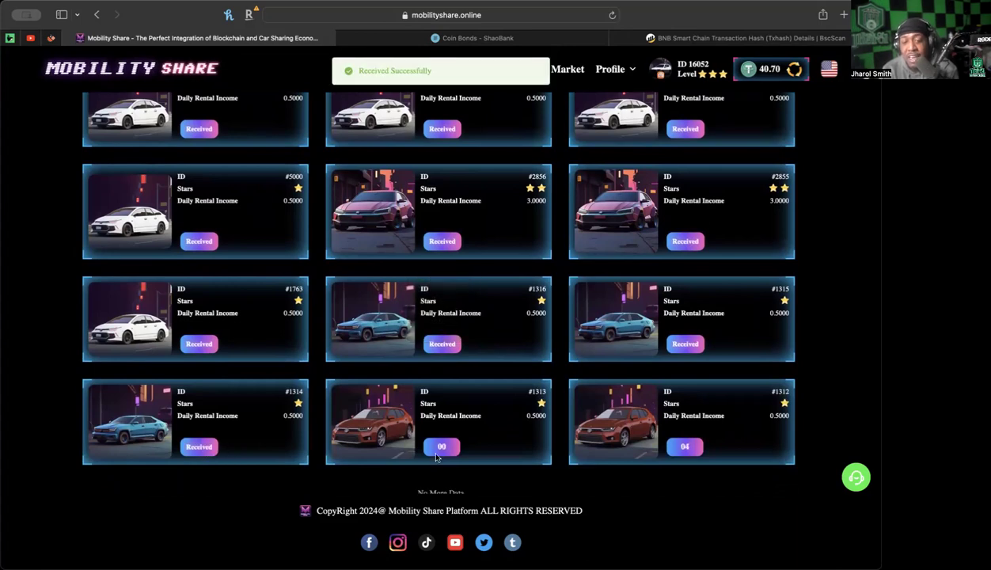
pyautogui.click(442, 447)
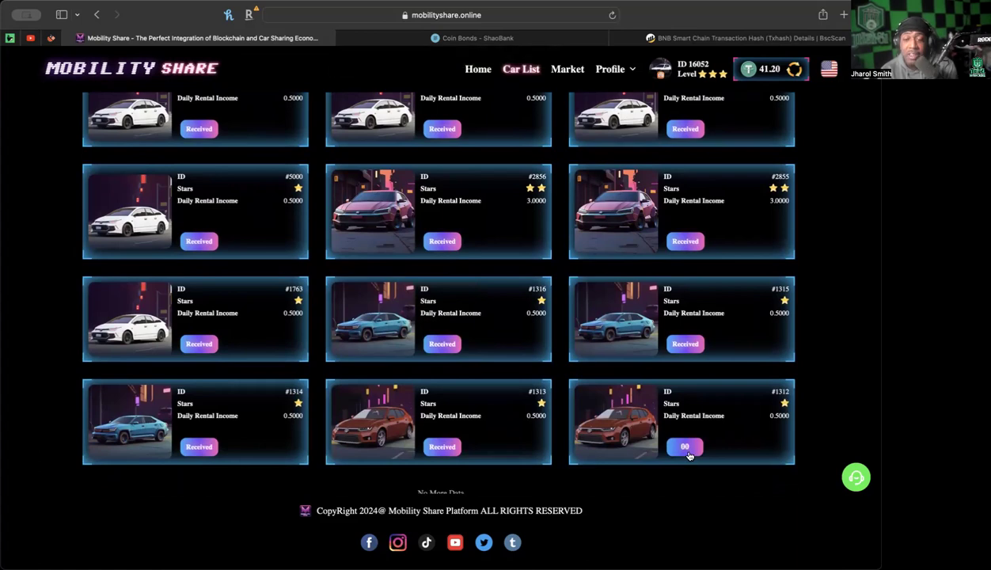
pyautogui.click(685, 446)
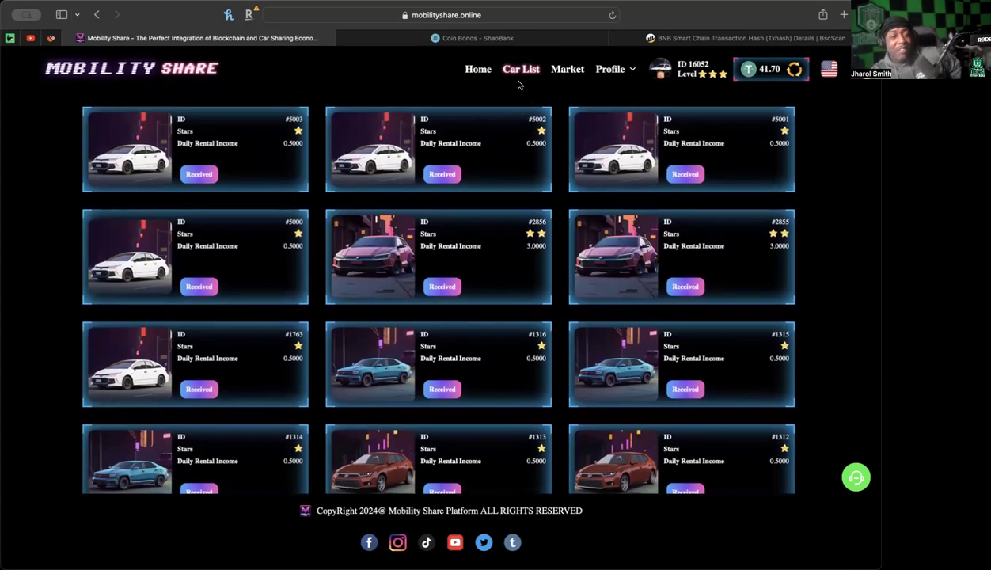
pyautogui.moveTo(552, 95)
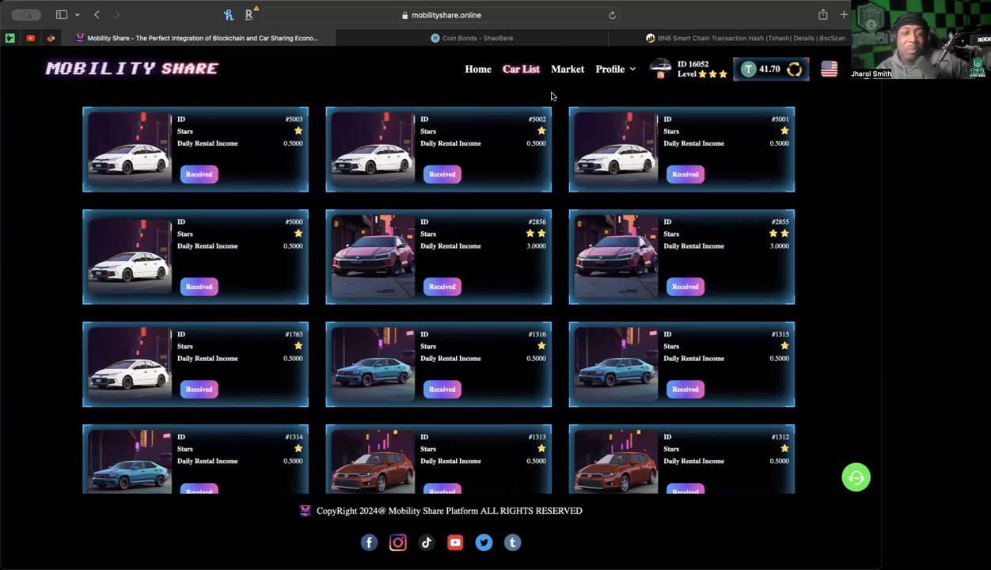
pyautogui.moveTo(529, 102)
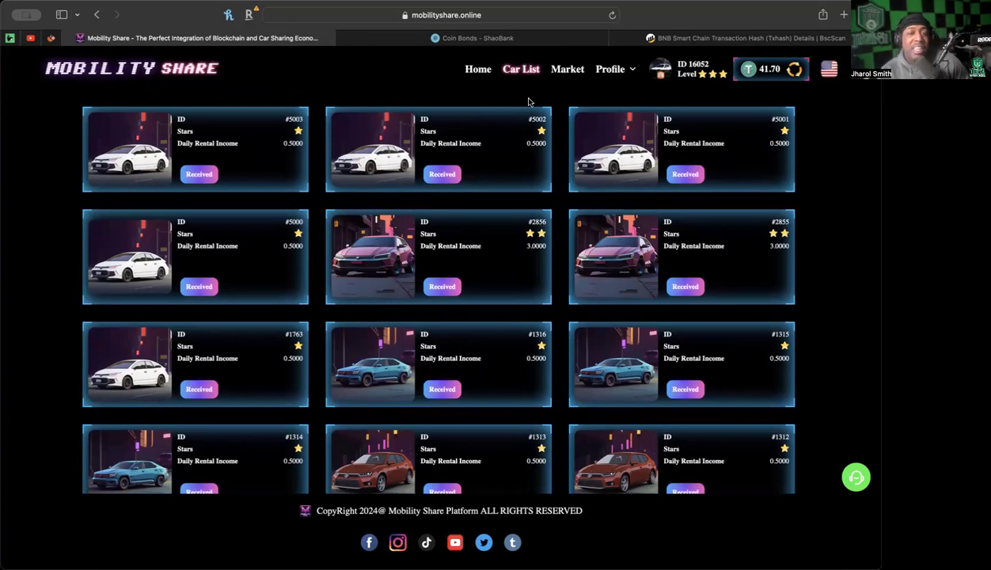
pyautogui.moveTo(469, 90)
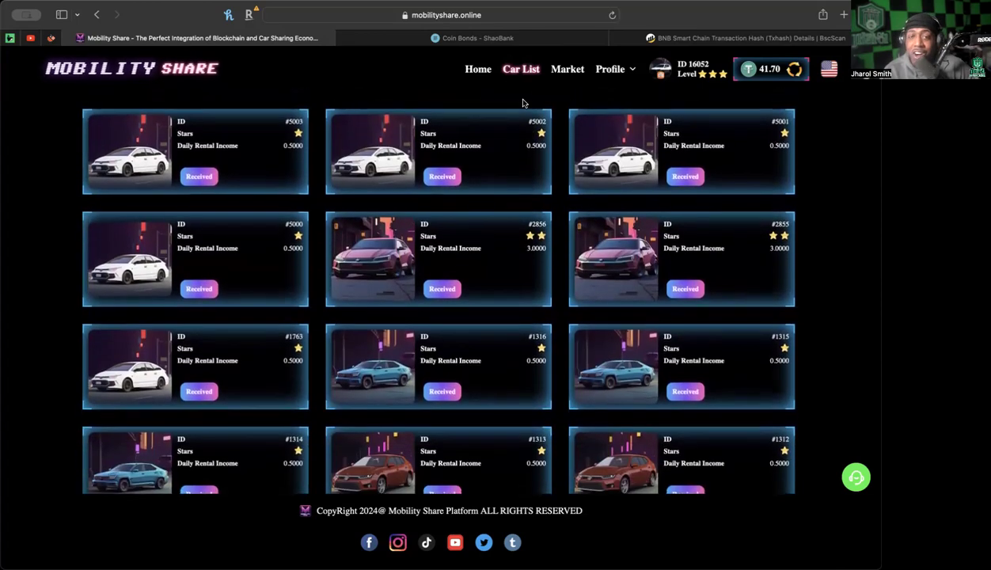
# - View the lucky wheel showing zero spins and a past 2.00 USDT win, then return home
pyautogui.click(478, 69)
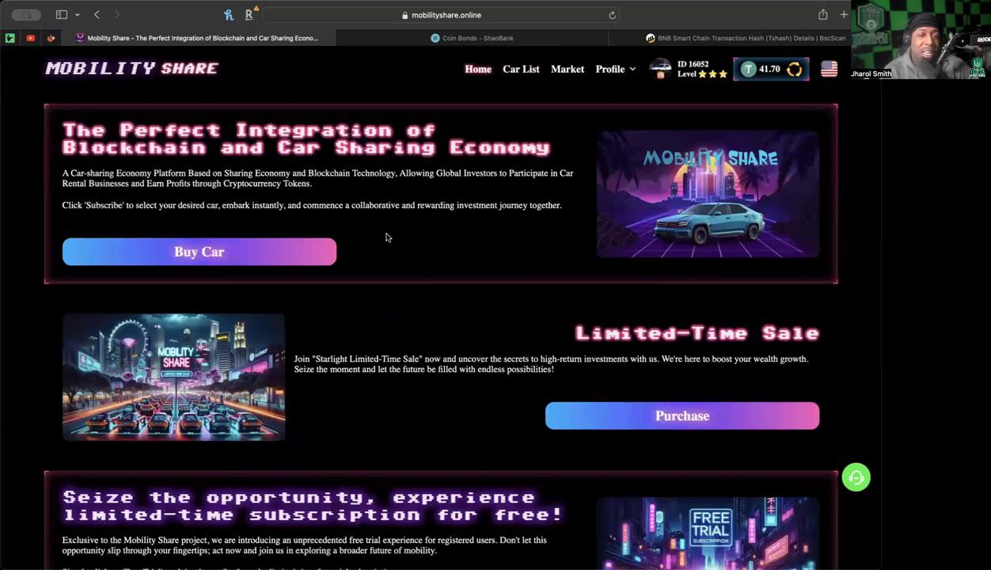
pyautogui.scroll(-3)
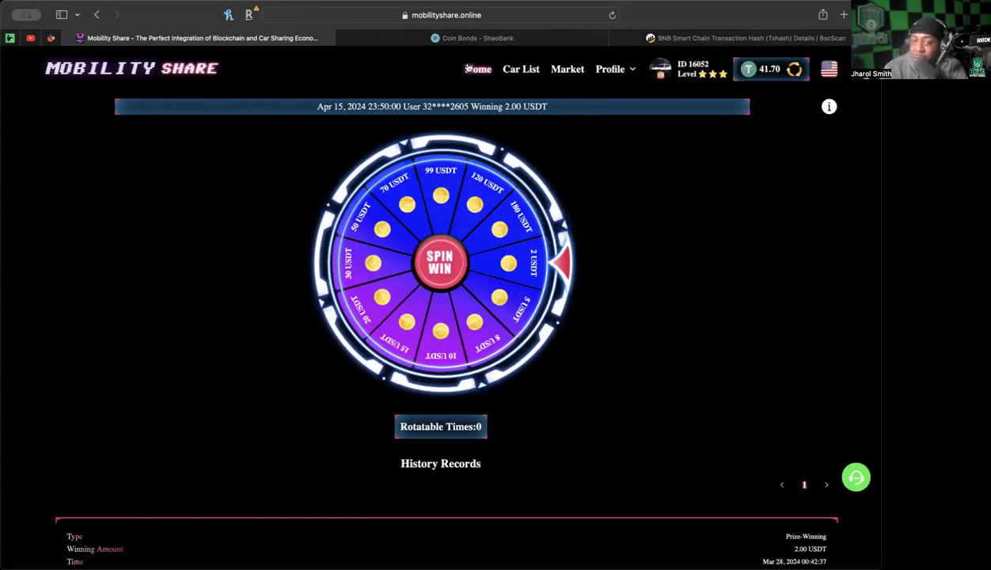
pyautogui.click(477, 68)
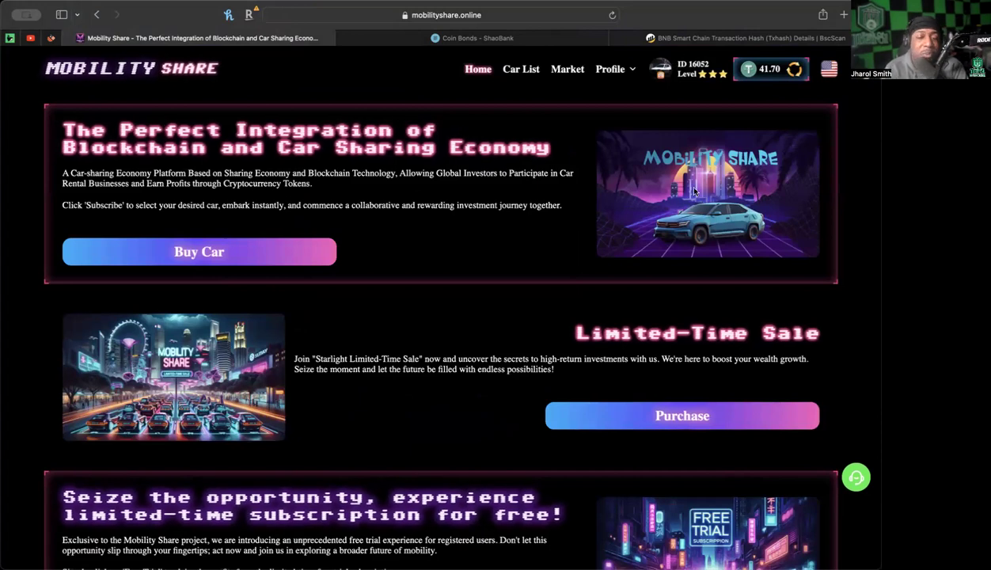
pyautogui.moveTo(665, 299)
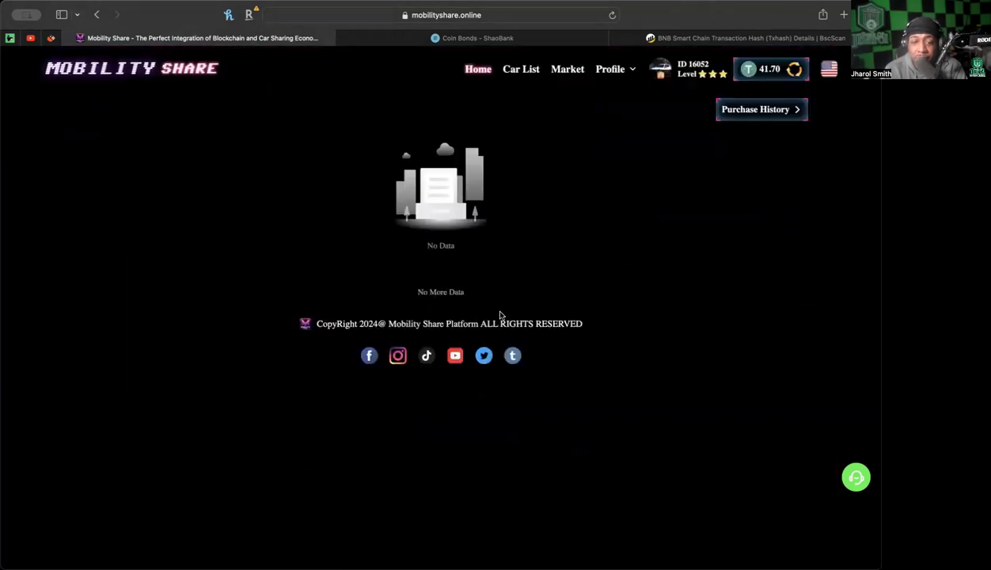
# - Browse the Market's cars-for-sale listings, then return to the home page
pyautogui.click(566, 68)
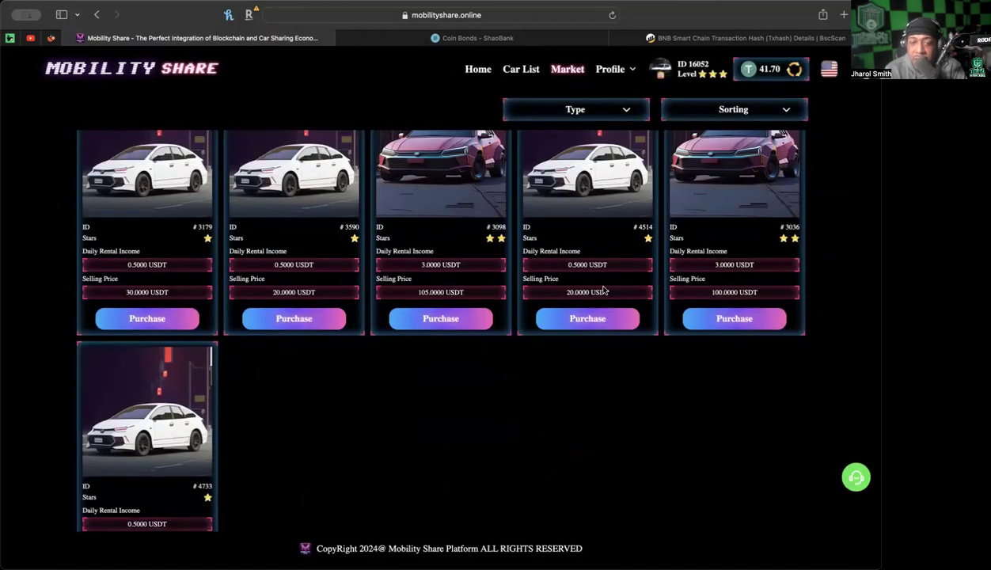
pyautogui.scroll(-3)
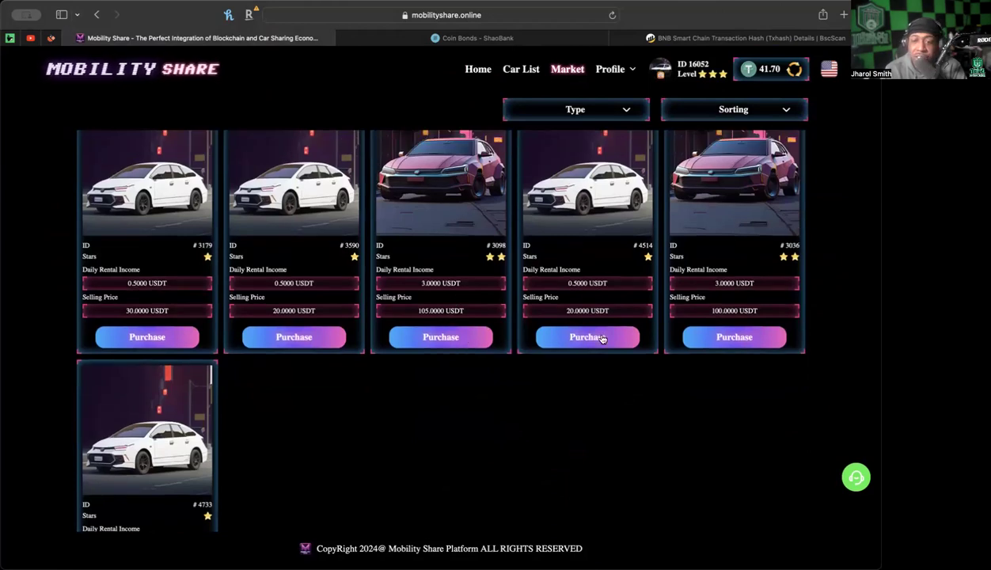
pyautogui.scroll(-3)
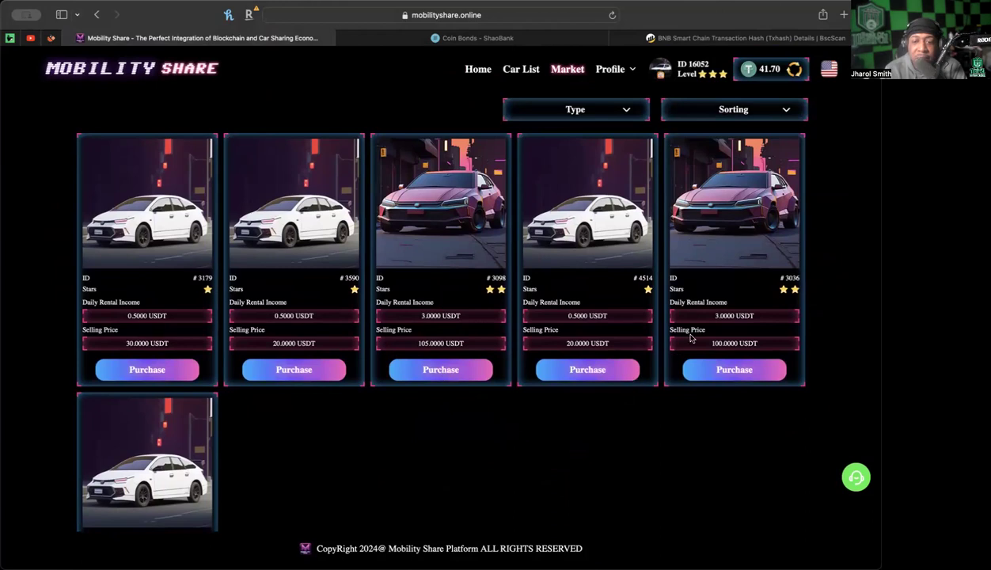
pyautogui.scroll(-3)
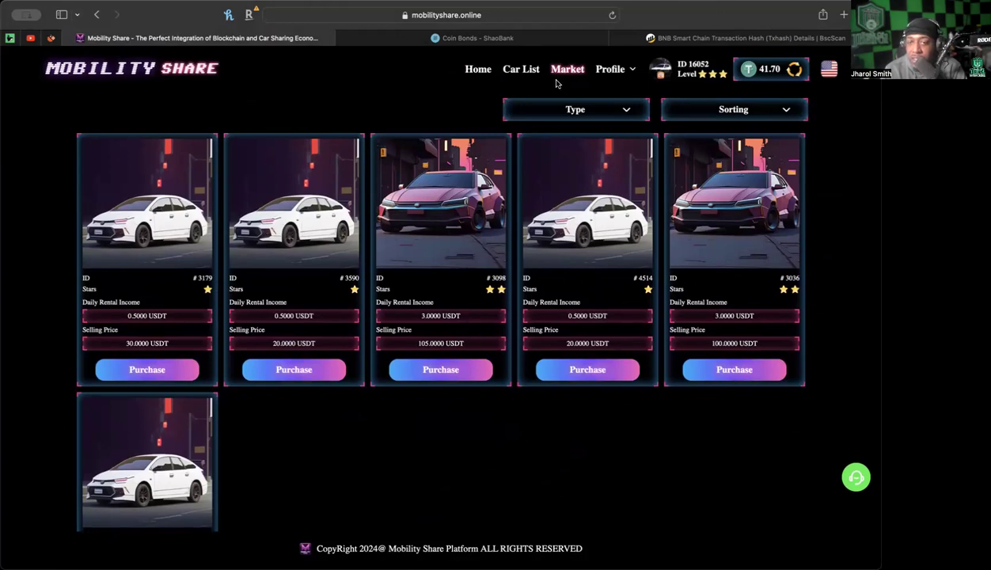
pyautogui.click(478, 69)
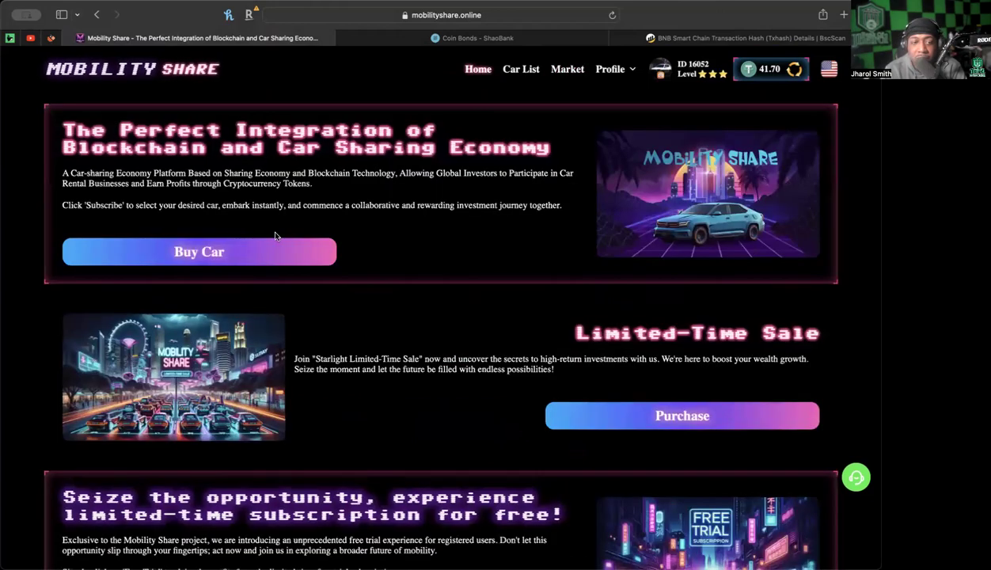
pyautogui.click(199, 251)
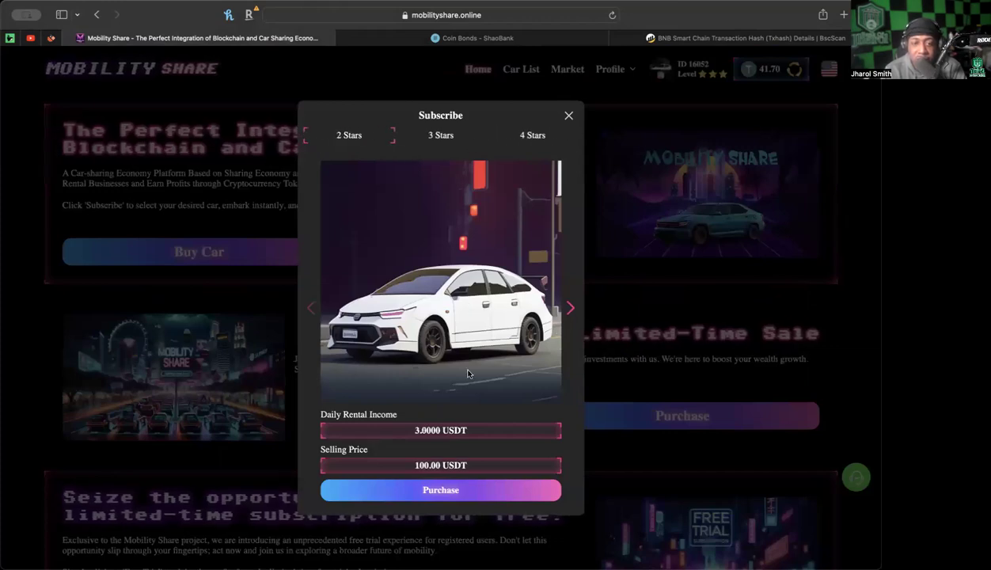
pyautogui.click(570, 308)
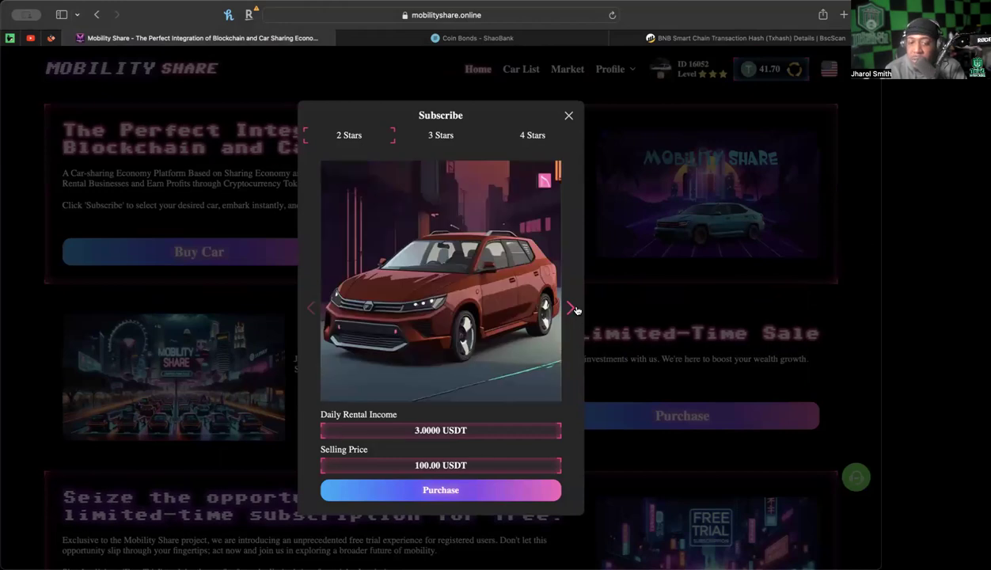
pyautogui.click(570, 308)
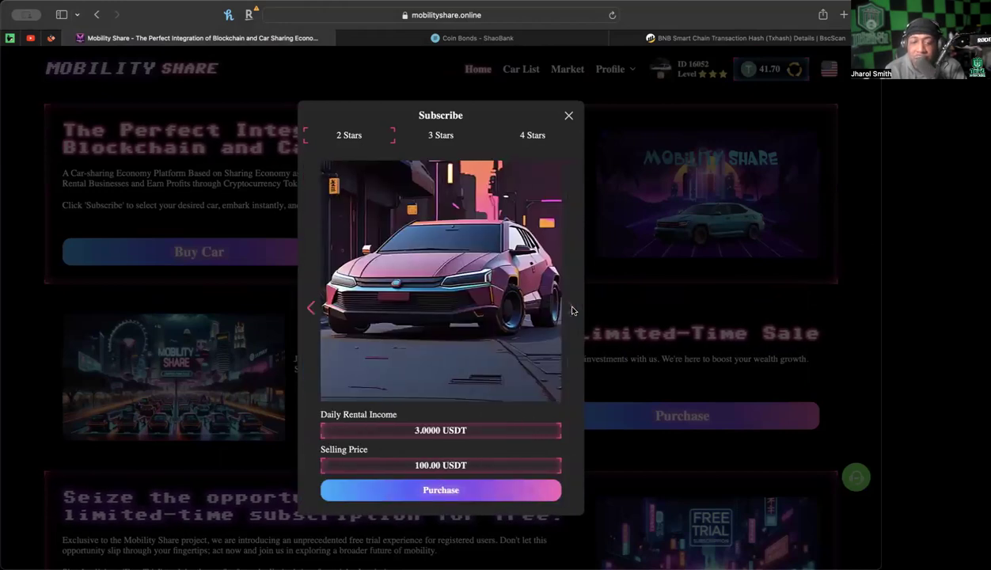
pyautogui.click(570, 308)
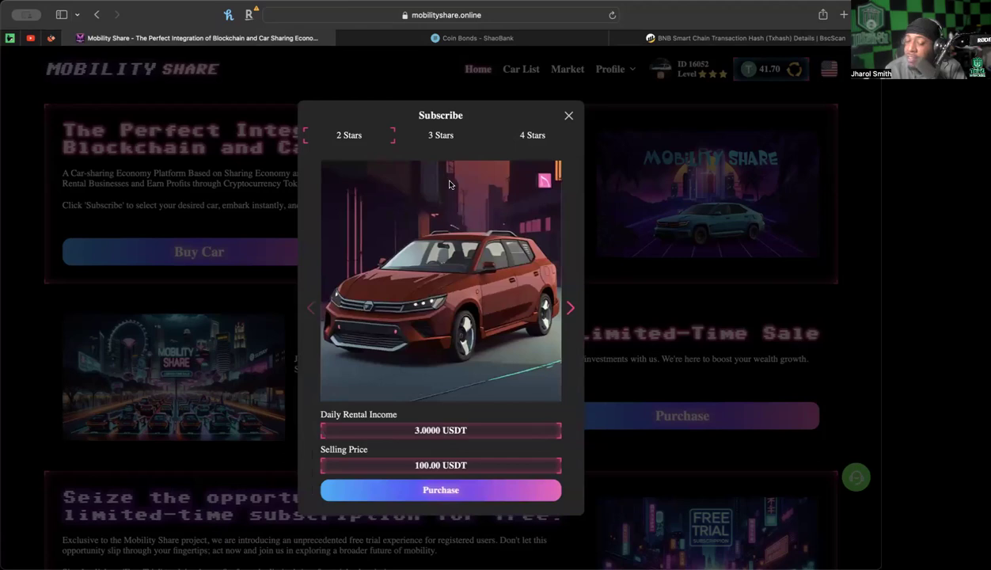
pyautogui.click(570, 308)
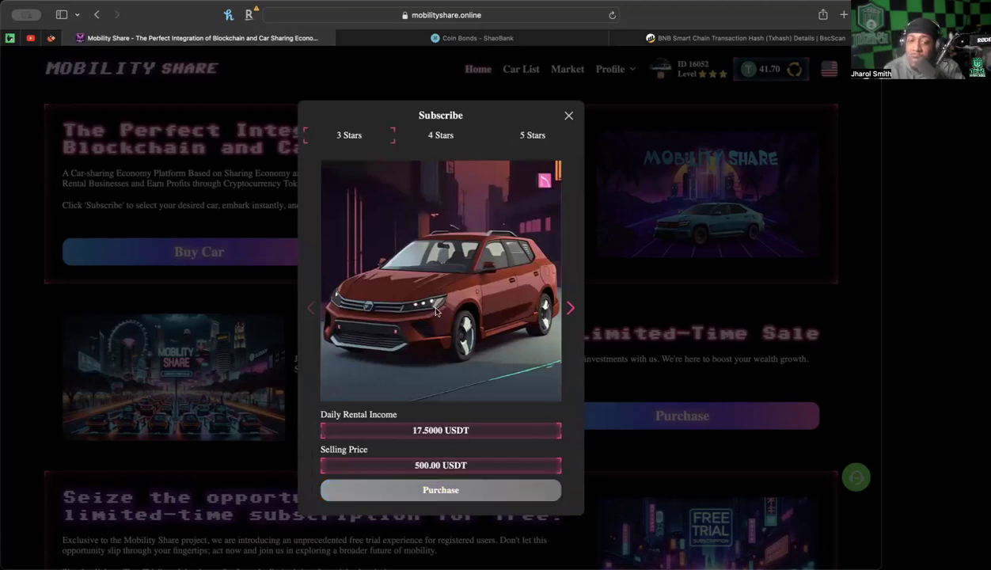
pyautogui.click(570, 308)
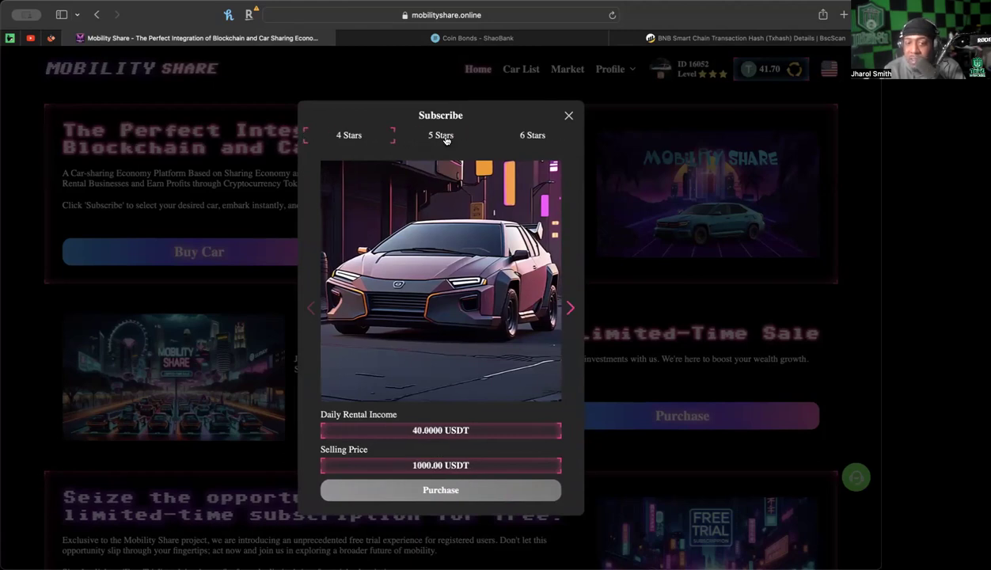
pyautogui.click(569, 307)
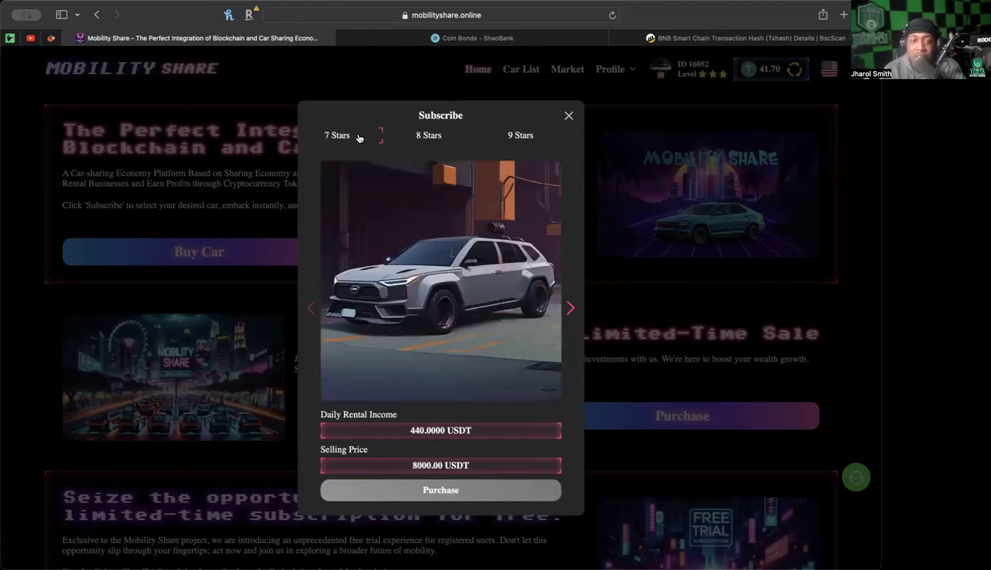
pyautogui.click(569, 307)
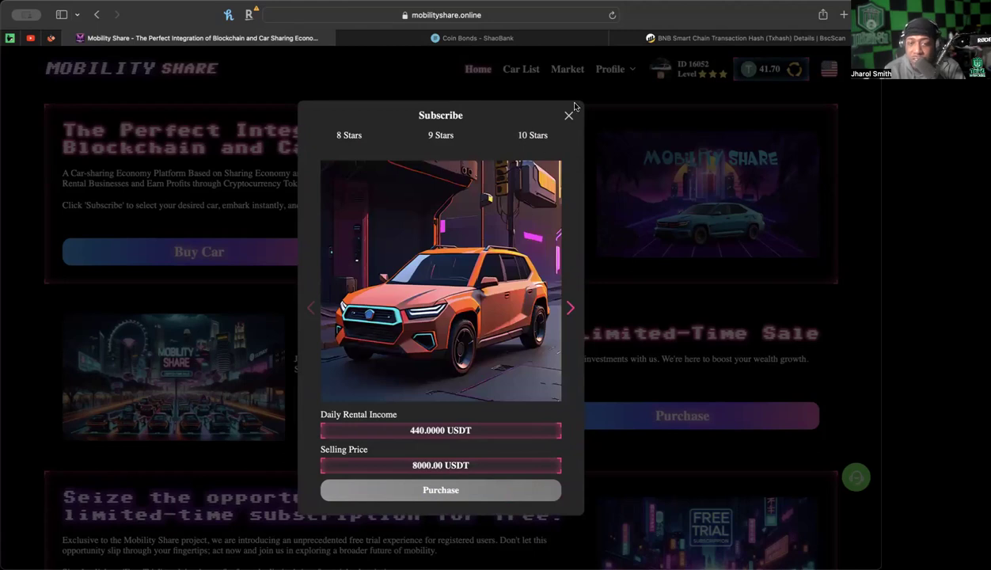
pyautogui.click(568, 116)
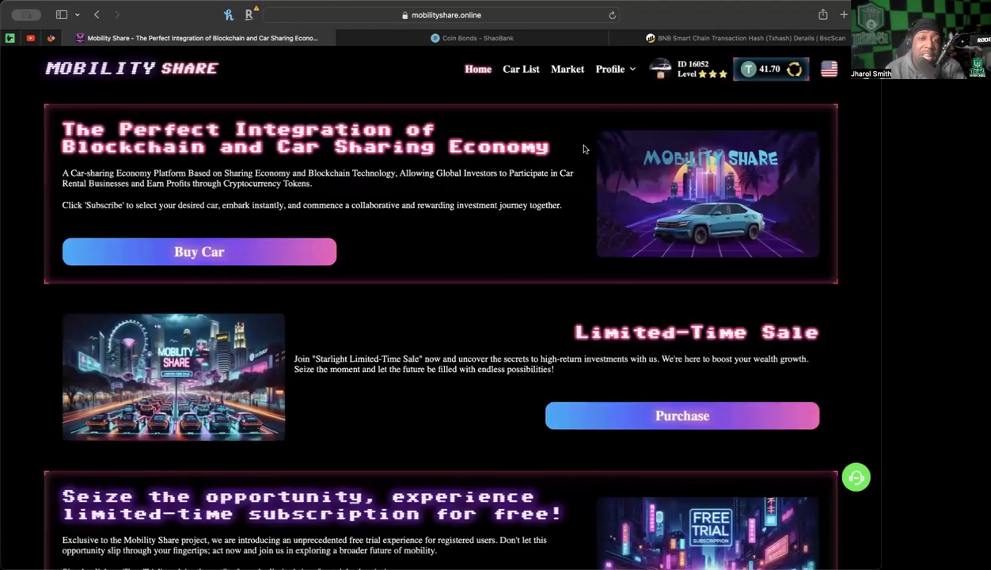
pyautogui.moveTo(476, 259)
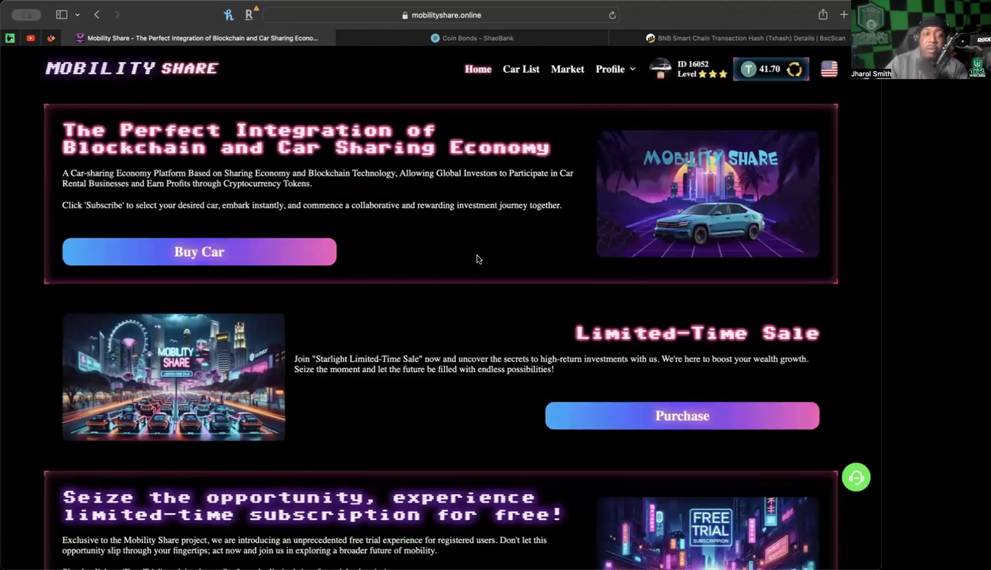